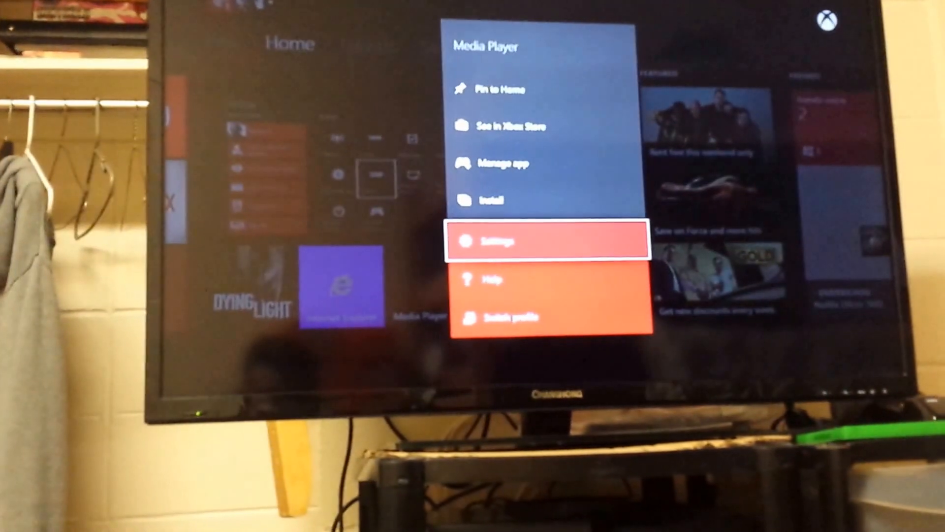
Step: Go from the Media Player menu into Settings > System with focus on Manage storage
click(548, 240)
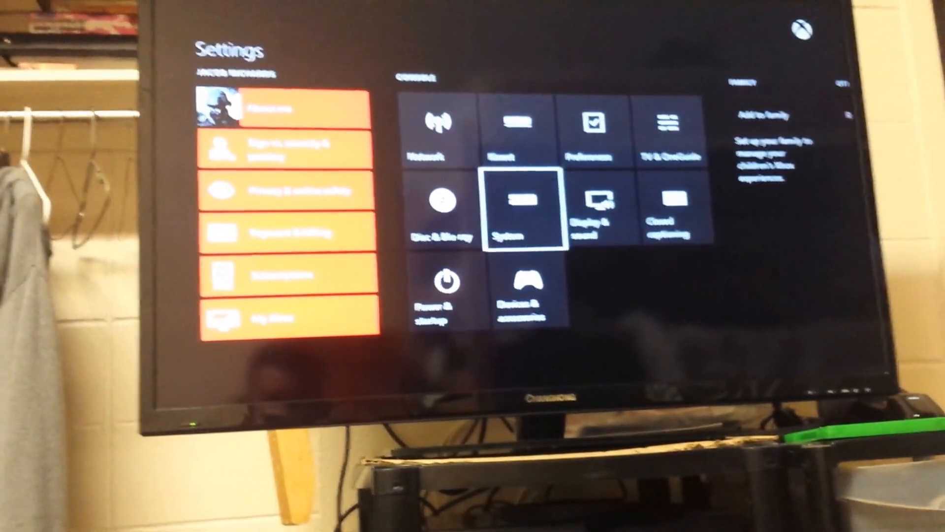
click(519, 214)
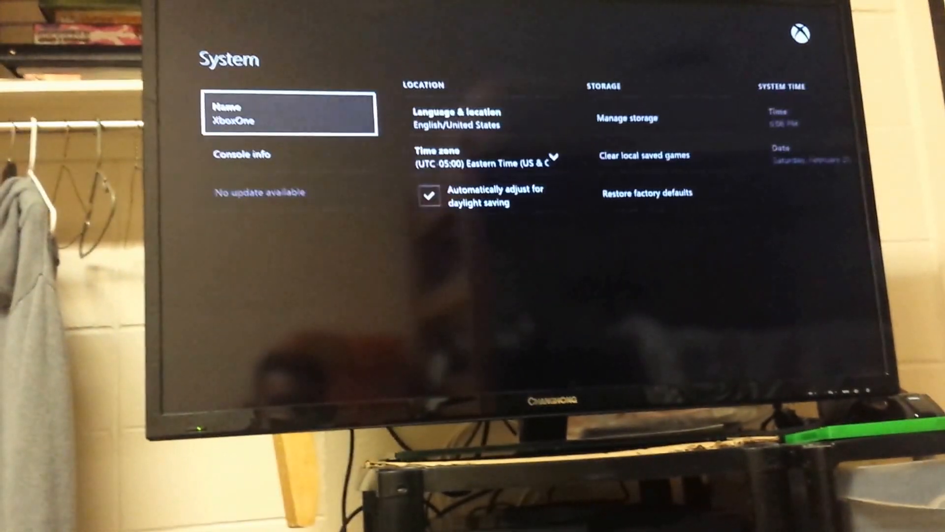
click(658, 116)
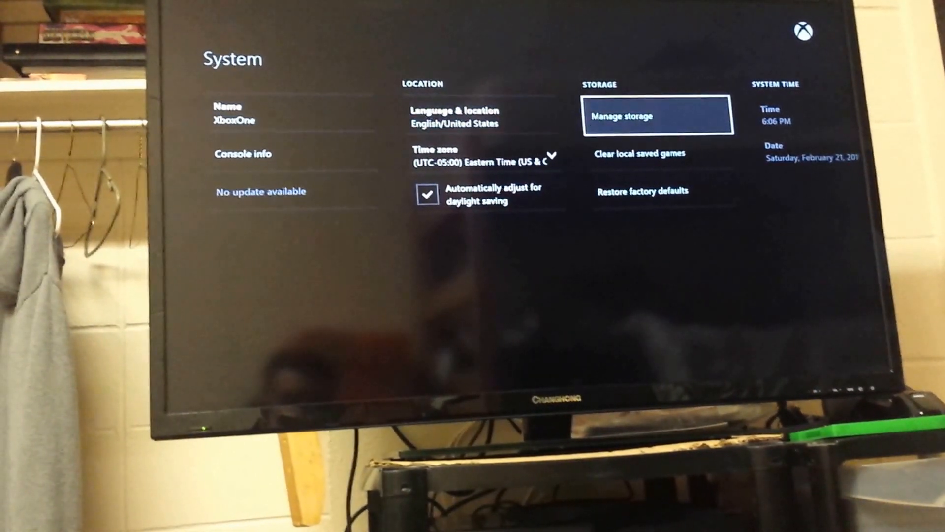
Step: Enter Manage storage and bring up the options menu for the External drive tile
click(657, 116)
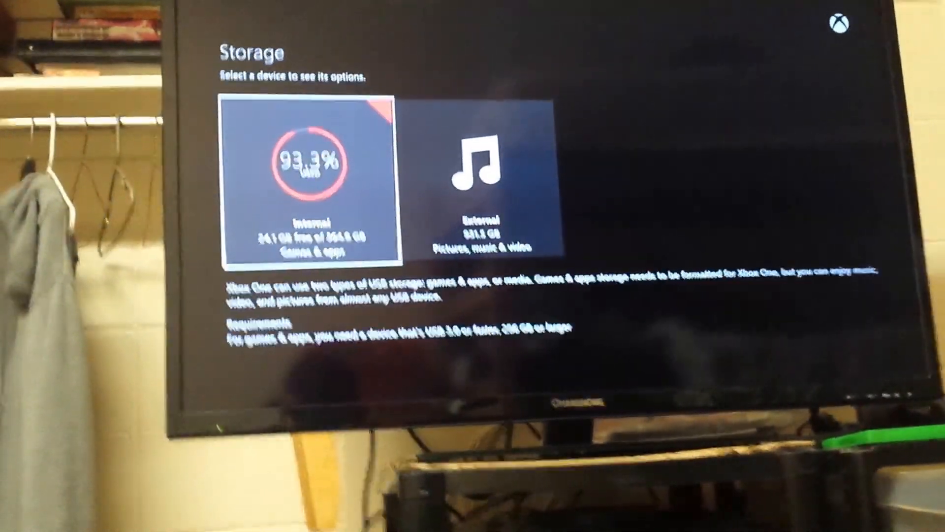
click(311, 179)
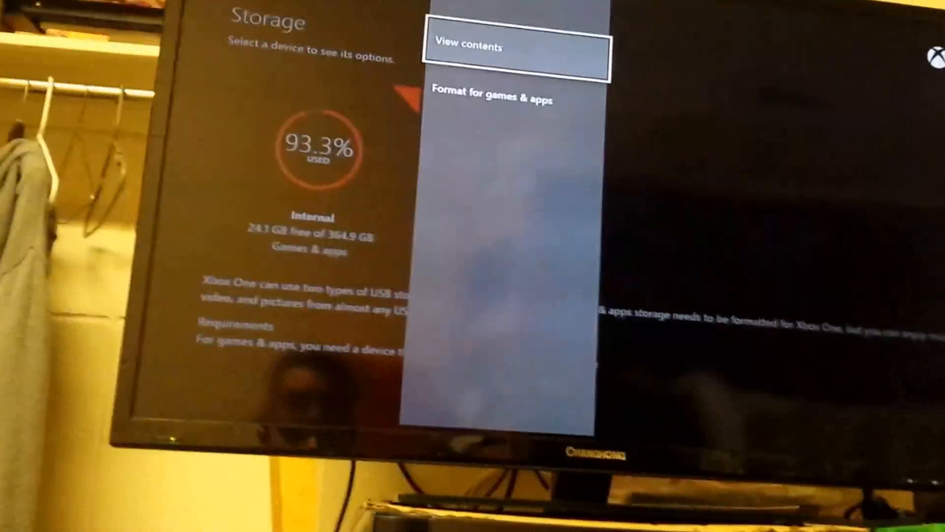
Step: Choose 'Format for games & apps' to reach the 'Set up external storage?' prompt
key(Down)
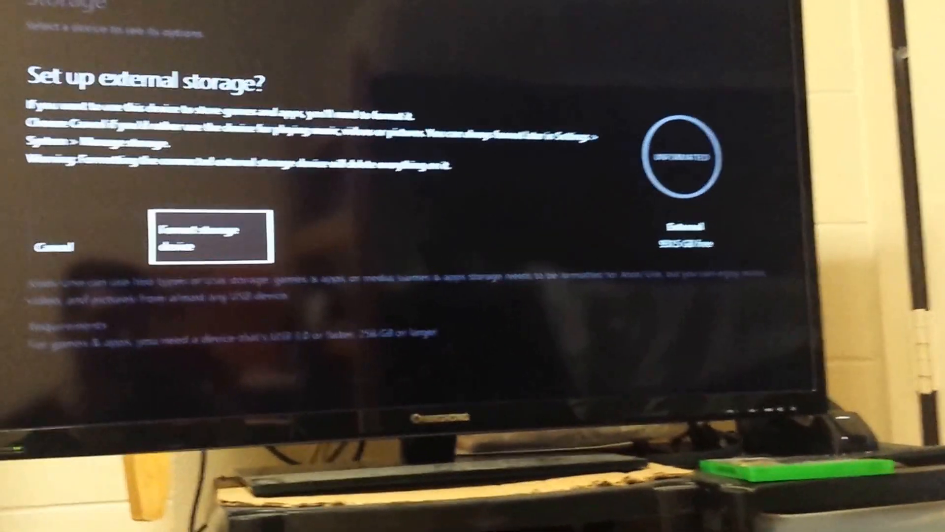
Step: Confirm formatting the external drive named Jacob so formatting begins
click(211, 238)
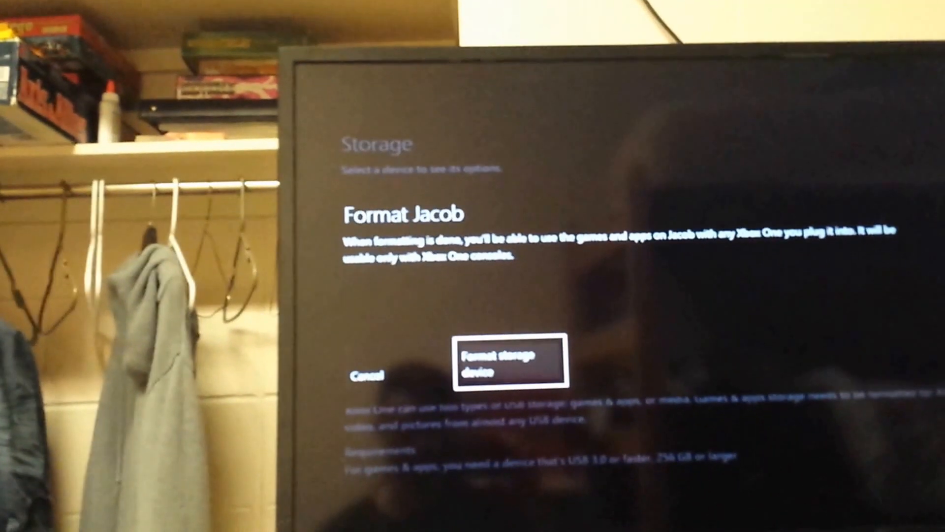
click(508, 362)
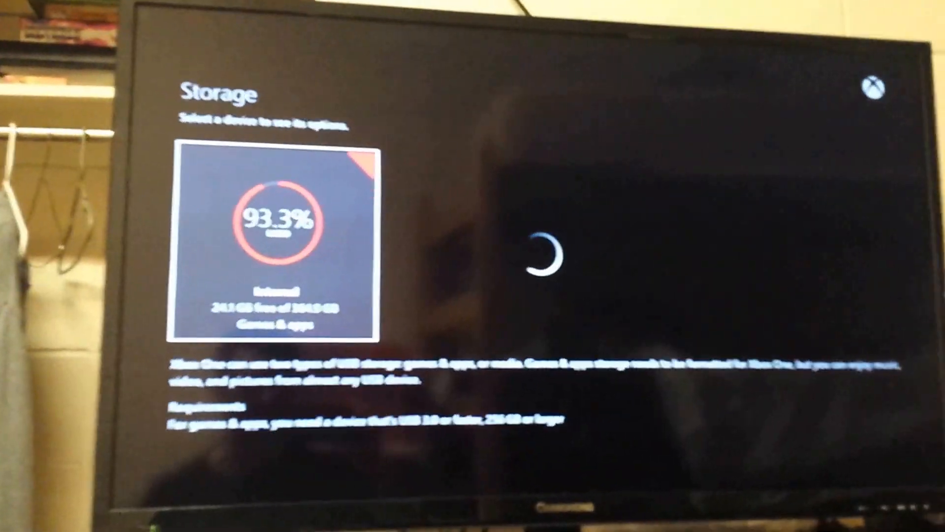